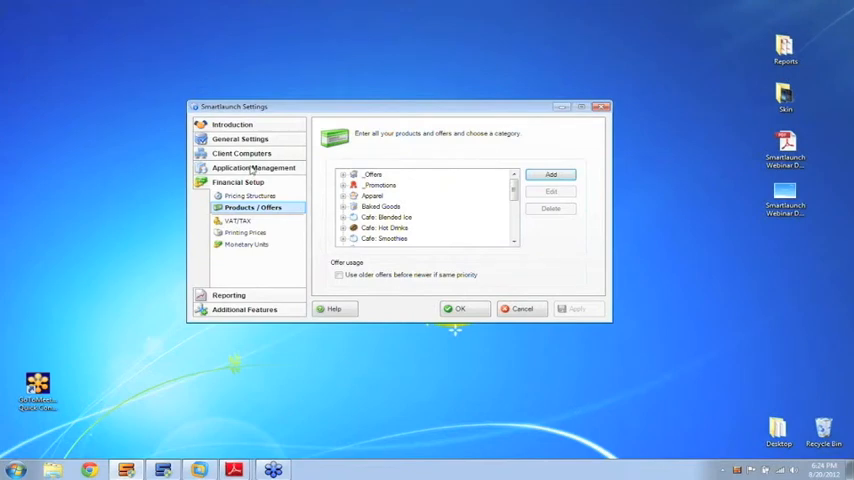
Step: Show the Personal user files page under Application Management
{"action": "left_click", "coordinate": [252, 168]}
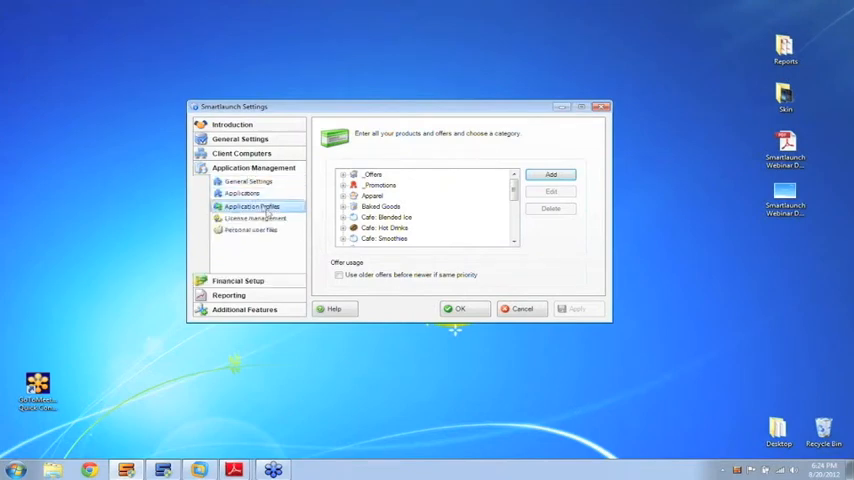
{"action": "left_click", "coordinate": [252, 228]}
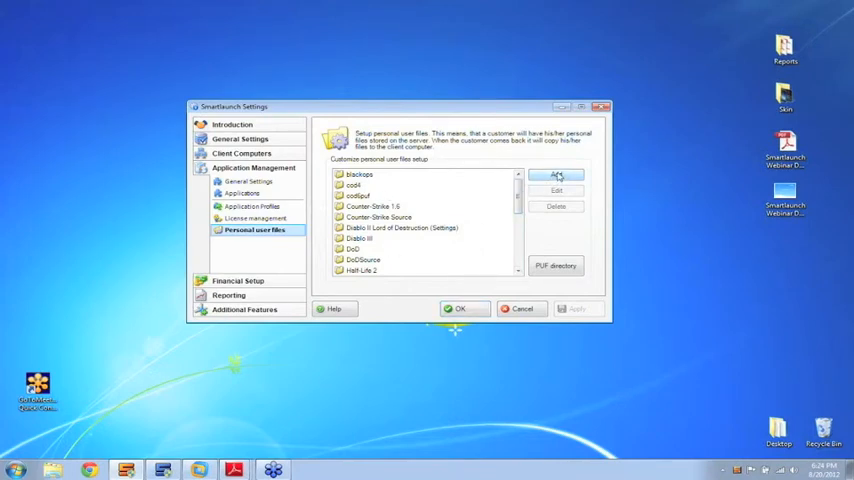
Step: Add a setup named 'Diablo III' pointing to C:\Games\Diab... with its include-files pattern set
{"action": "left_click", "coordinate": [556, 176]}
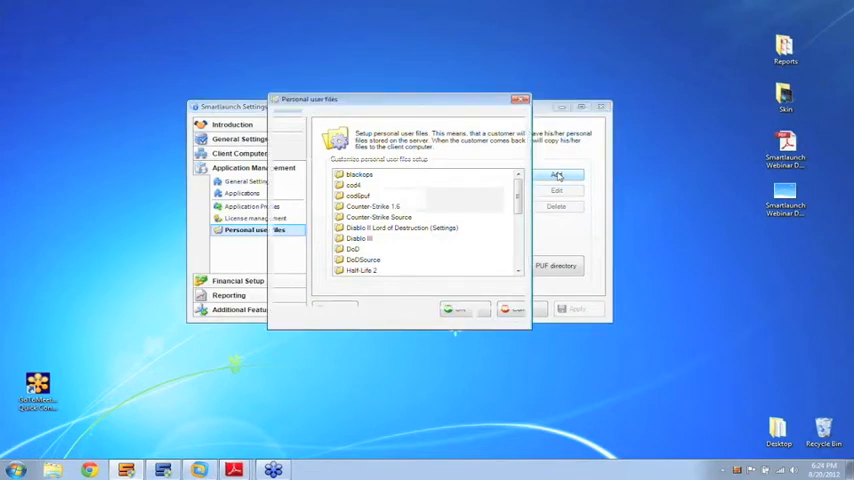
{"action": "left_click", "coordinate": [556, 176]}
{"action": "type", "text": "Diablo III"}
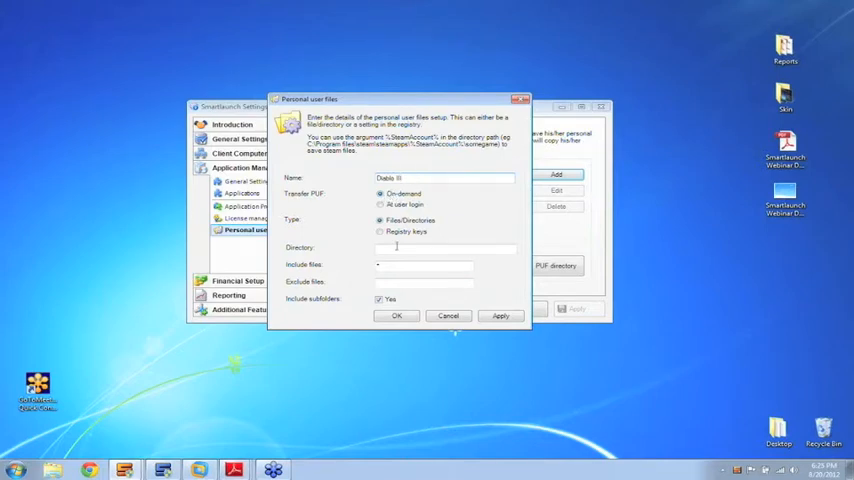
{"action": "type", "text": "C:\\"}
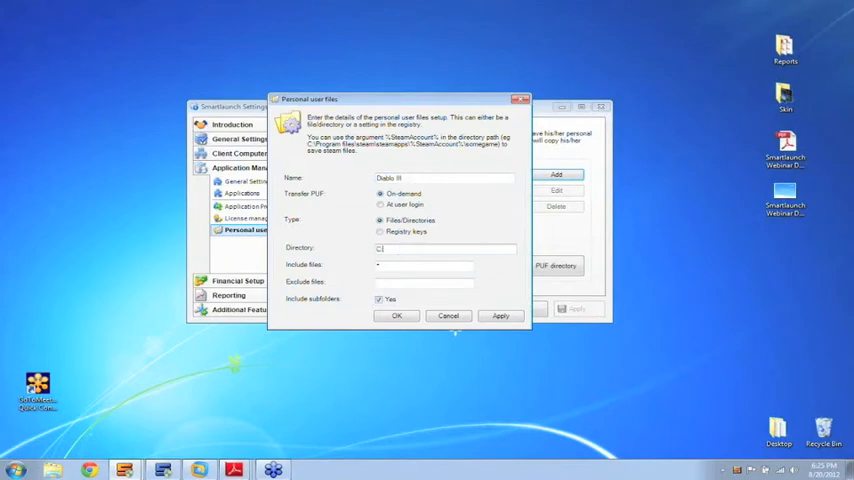
{"action": "type", "text": "d"}
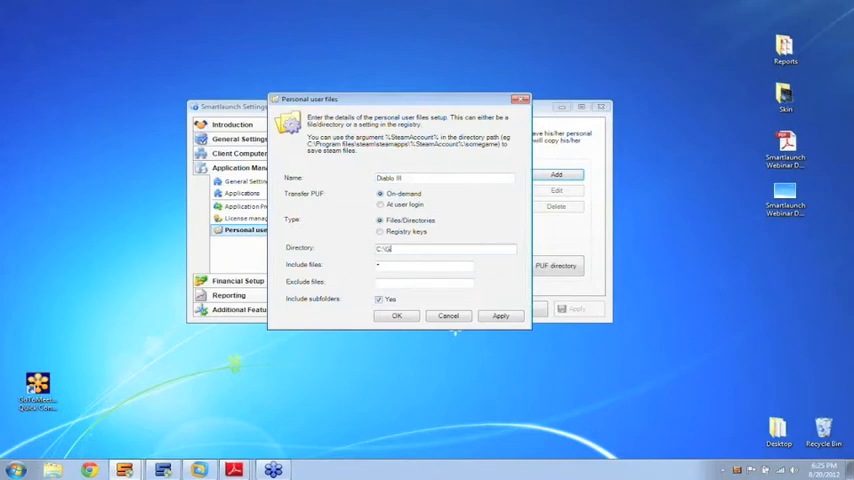
{"action": "type", "text": "C:\\Games\\Diablo III\\Save Games\\"}
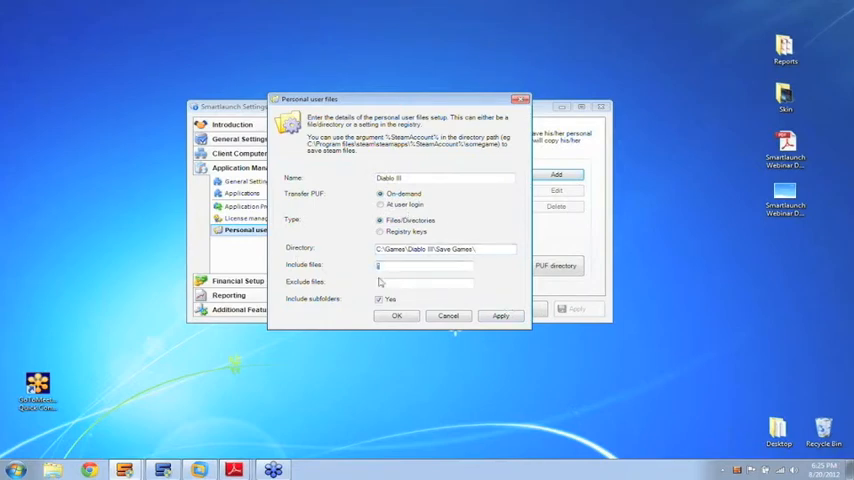
{"action": "left_click", "coordinate": [424, 264]}
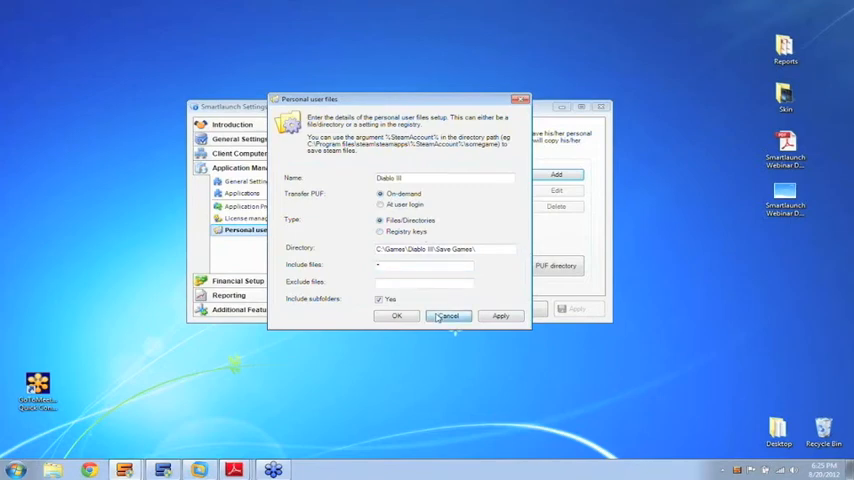
Step: Save the Diablo III setup and go to the Applications settings
{"action": "left_click", "coordinate": [448, 316]}
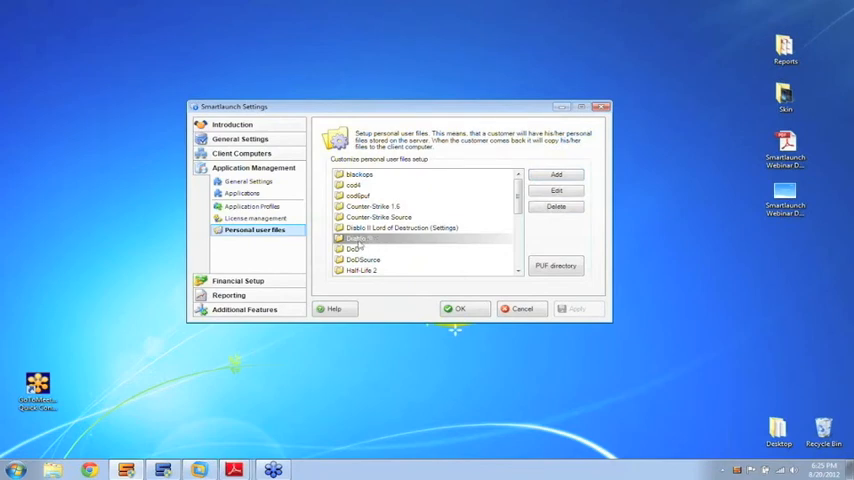
{"action": "left_click", "coordinate": [242, 192]}
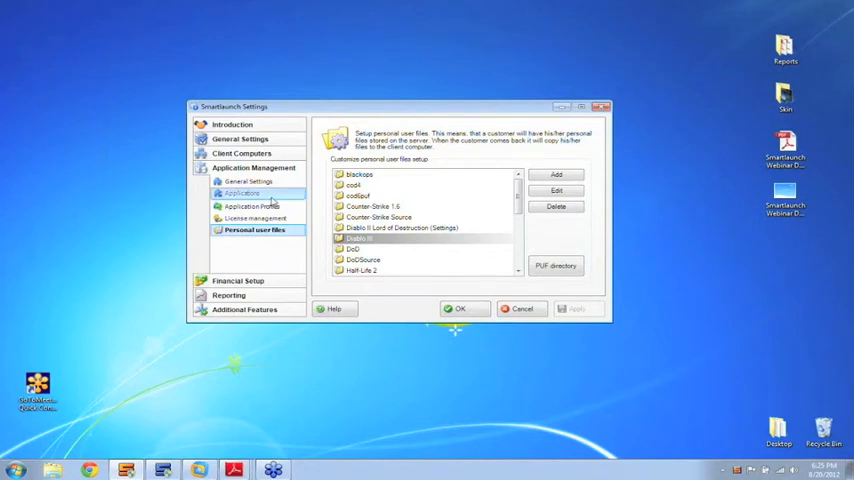
Step: Show Diablo III's PUF and Licensing options listing available setups
{"action": "left_click", "coordinate": [244, 192]}
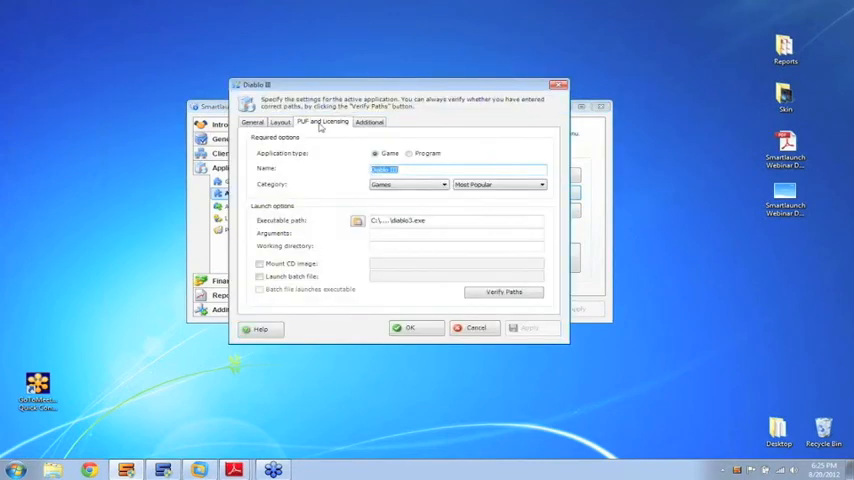
{"action": "left_click", "coordinate": [324, 122]}
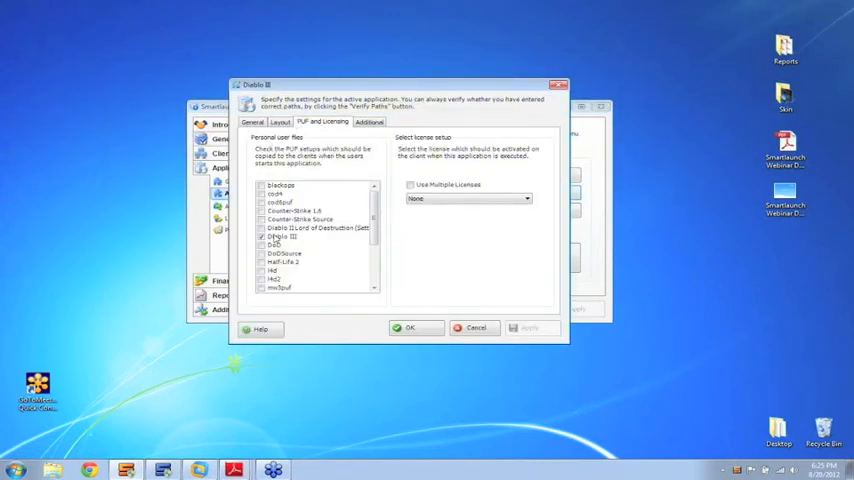